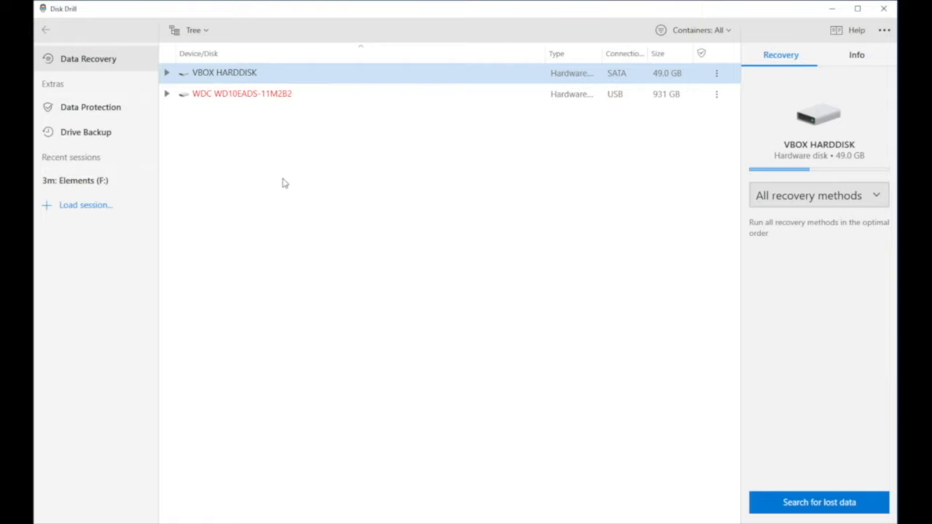
mouse_move(233, 99)
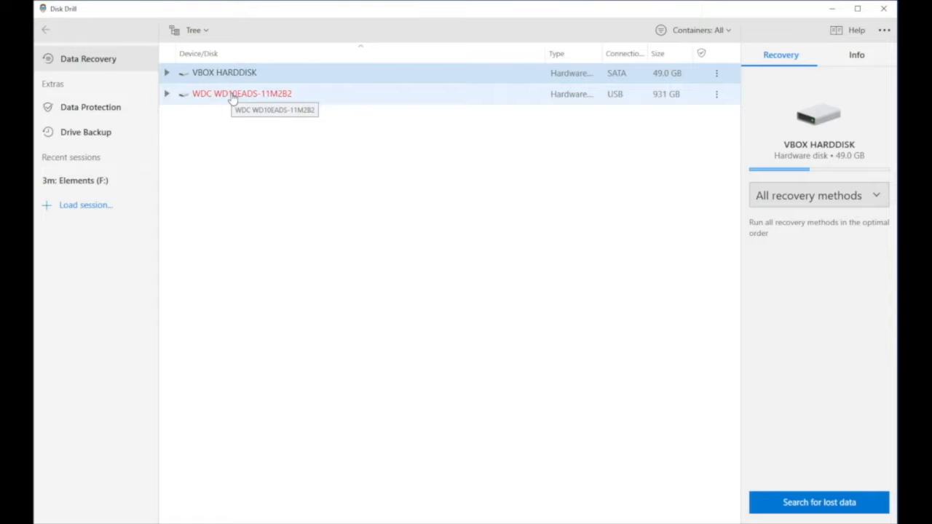
- Expand the WDC WD10EADS-11M2B2 disk and select its Elements (F:) volume
click(166, 94)
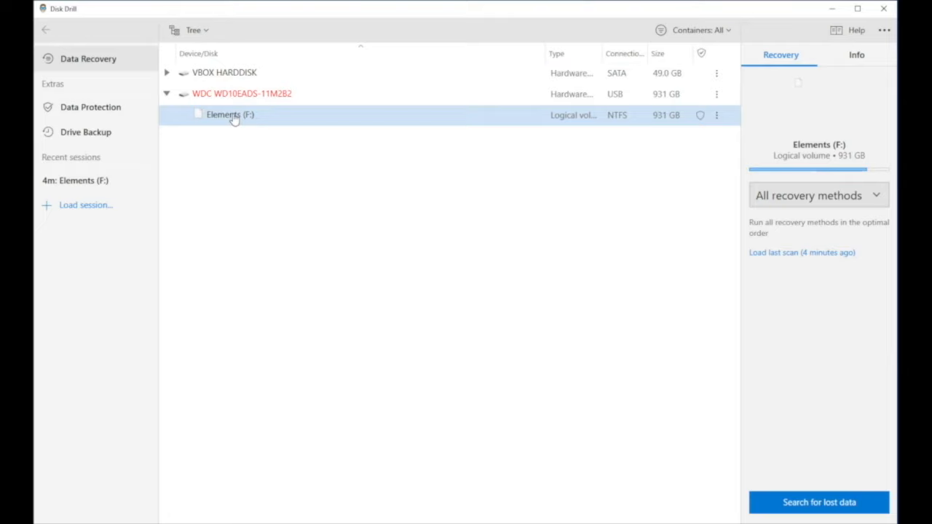
mouse_move(498, 201)
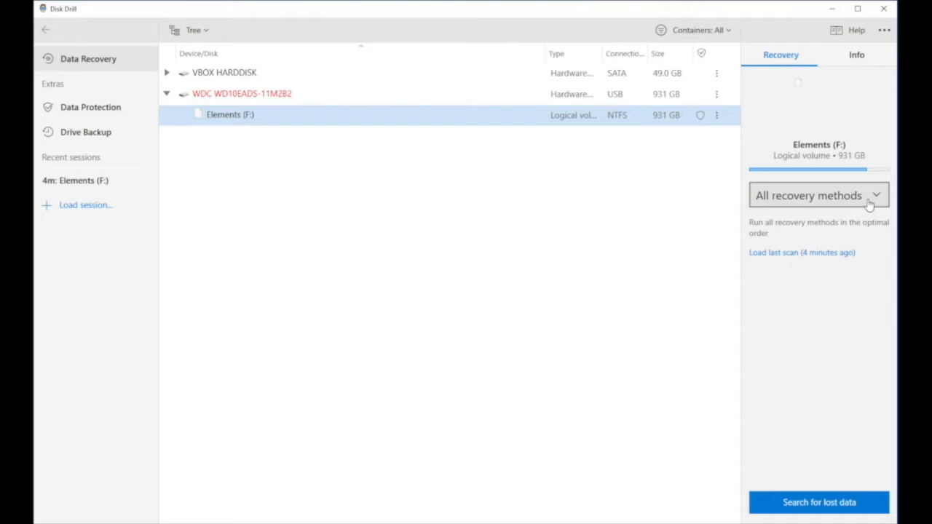
- Choose Quick Scan from the recovery methods dropdown for Elements (F:)
click(818, 195)
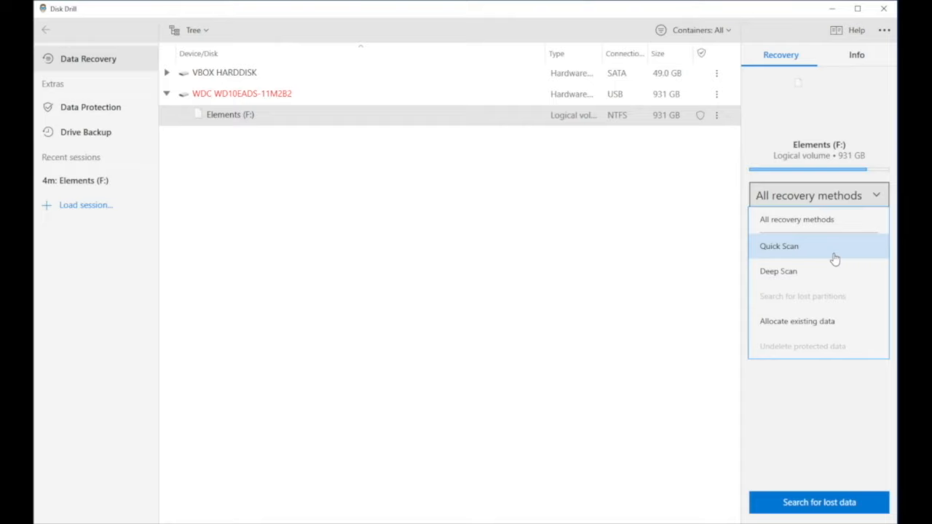
mouse_move(841, 270)
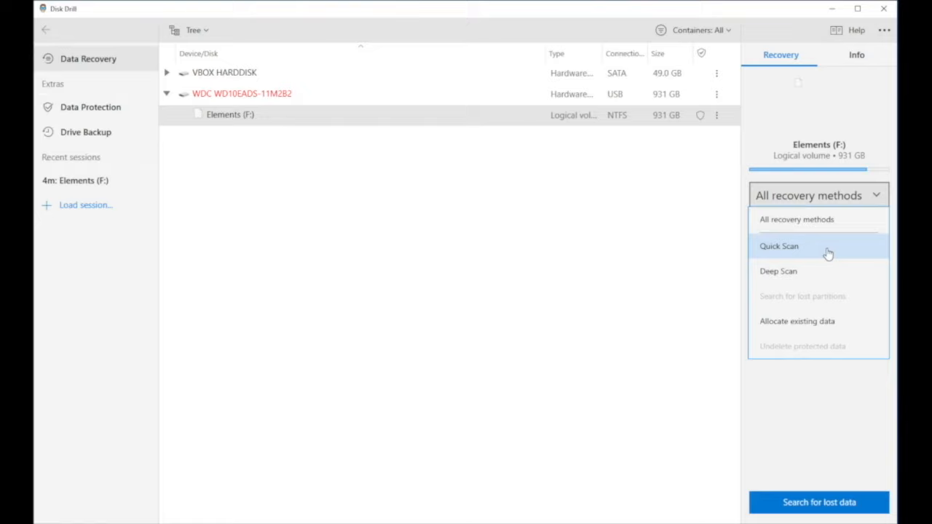
click(779, 246)
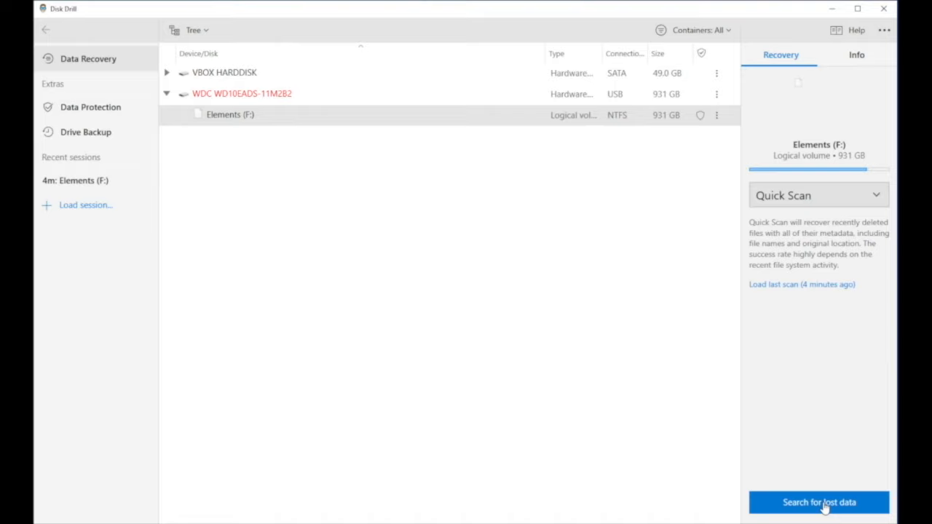
mouse_move(733, 411)
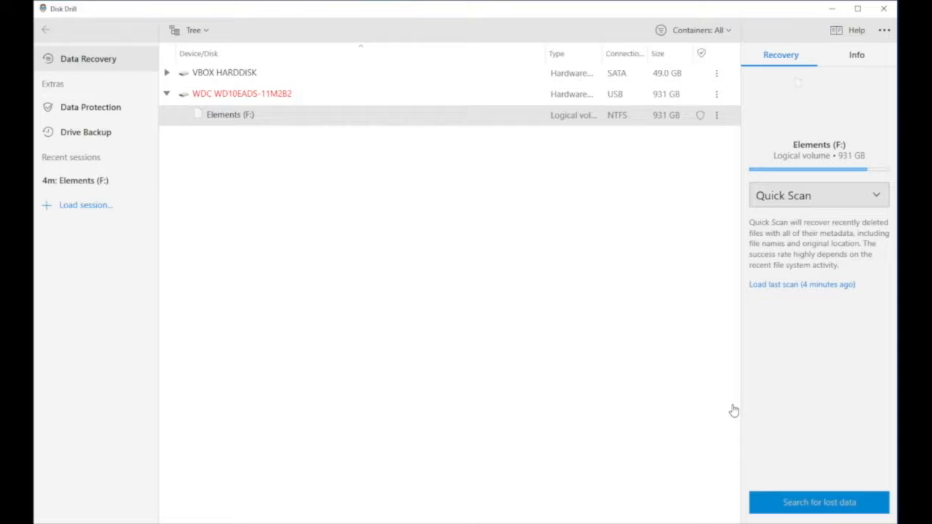
- Start the Quick Scan of Elements (F:) and review found items while it runs
click(818, 503)
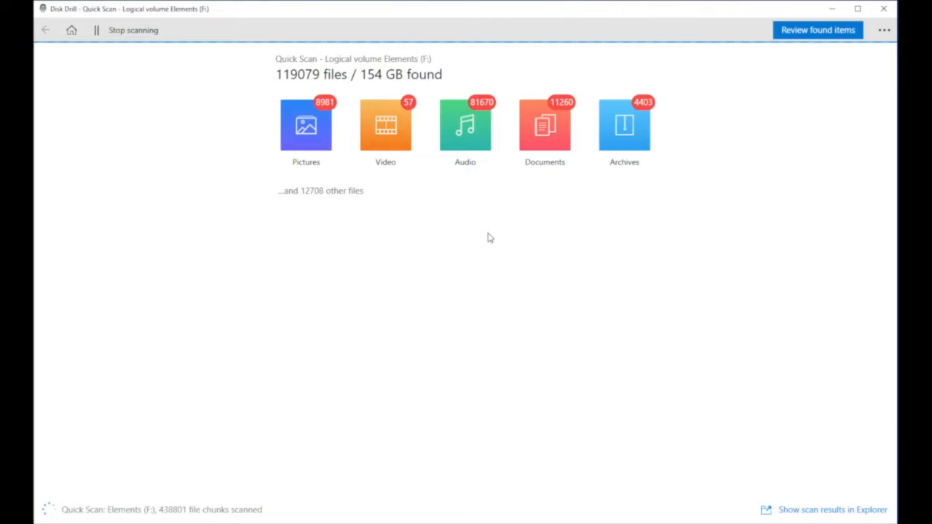
click(817, 30)
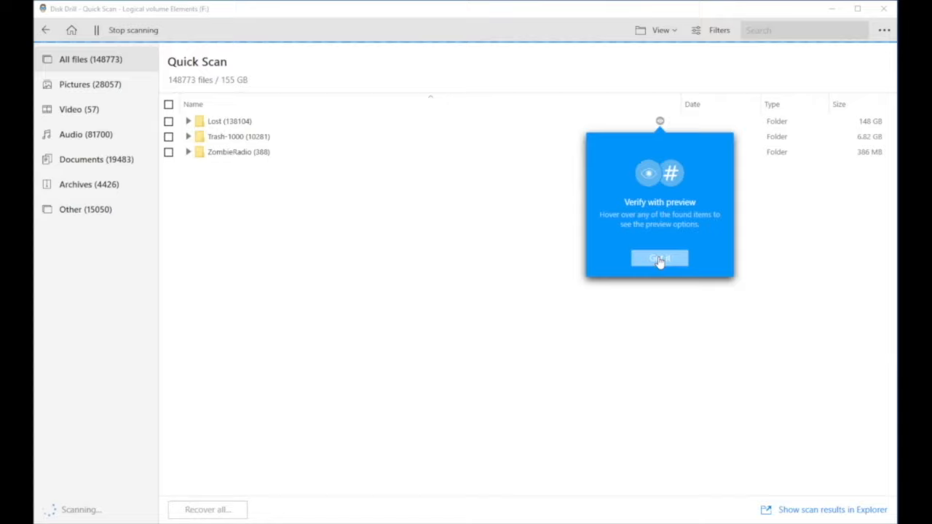
- Dismiss the preview tip and expand Lost, Lost270810_1 and Unknown to reveal 15 - Hide and Seek(Remix).m4a
click(659, 259)
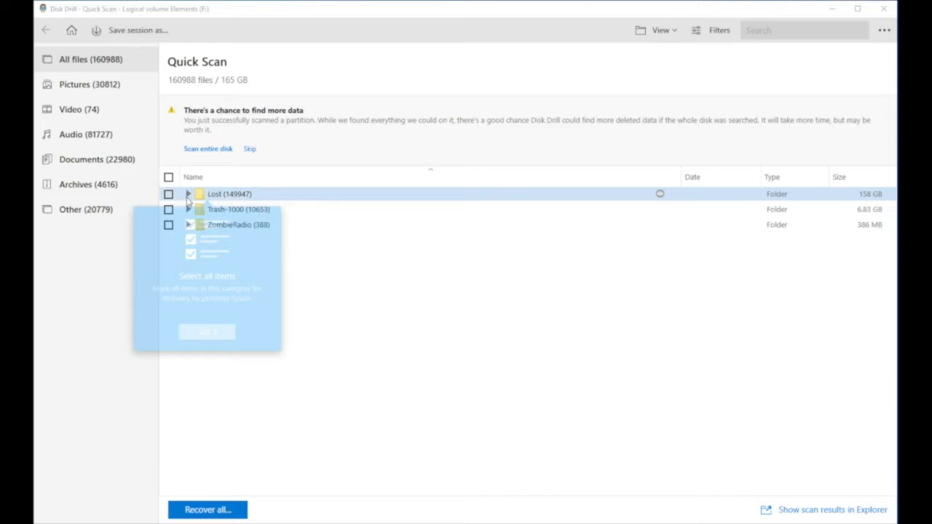
click(189, 194)
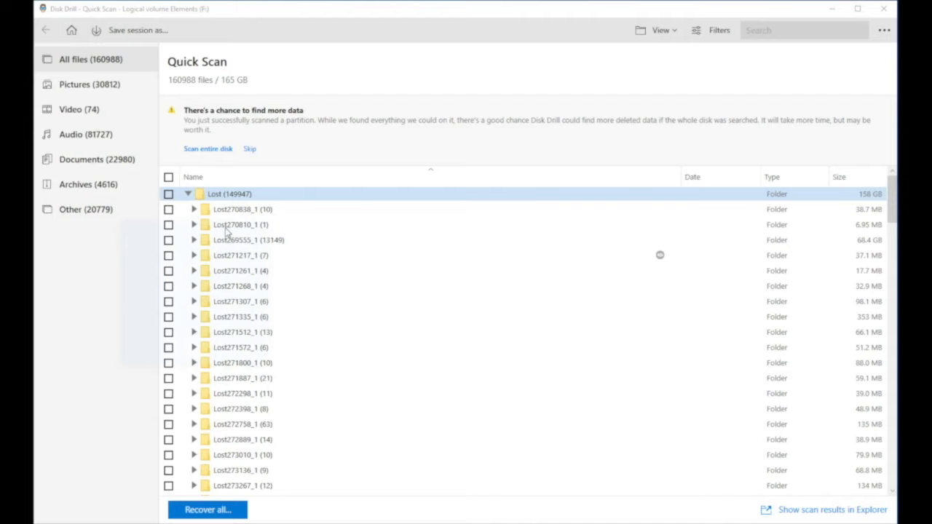
click(194, 224)
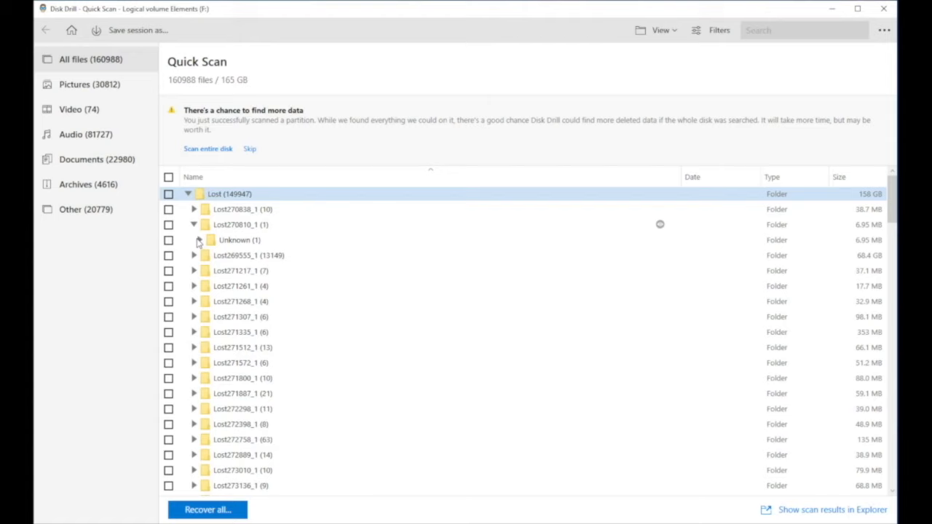
click(199, 239)
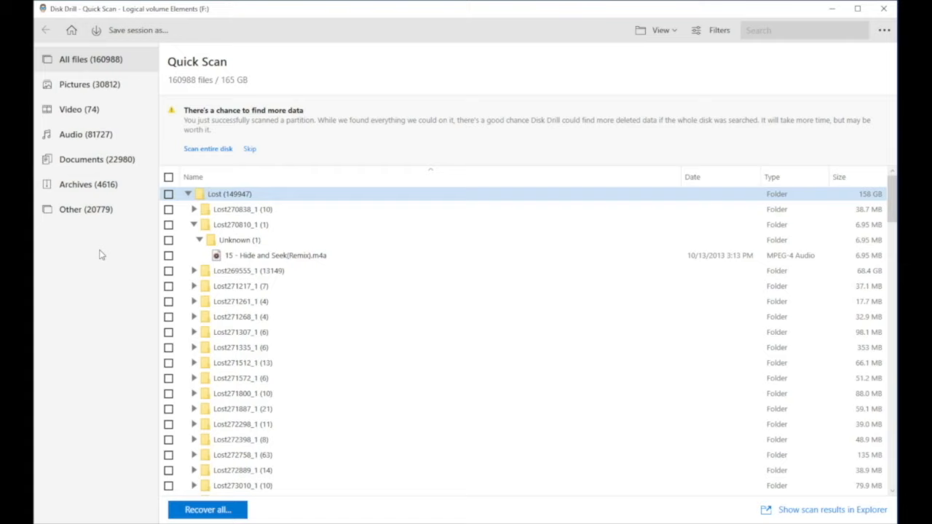
click(90, 59)
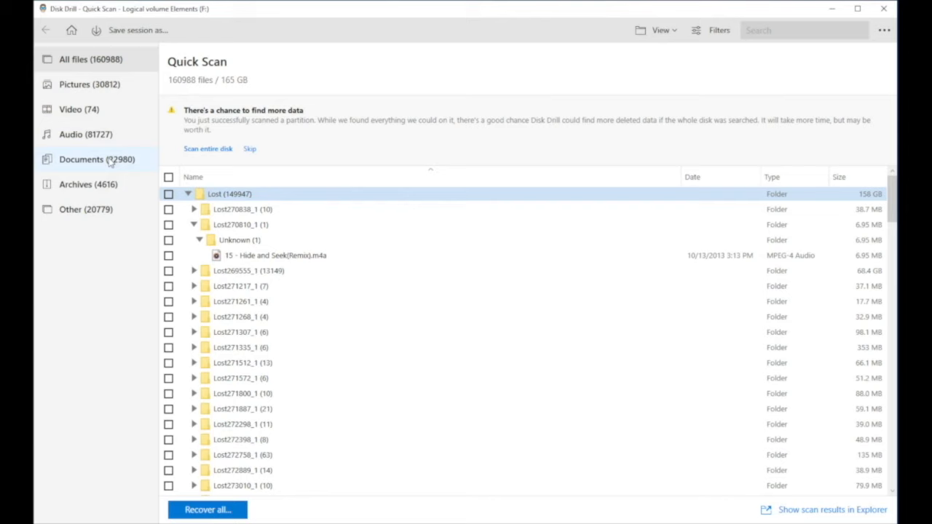
- Show only documents, expand Lost170811_1, H2H and Lost346201_1, and tick five_five_android_apps.doc
click(82, 159)
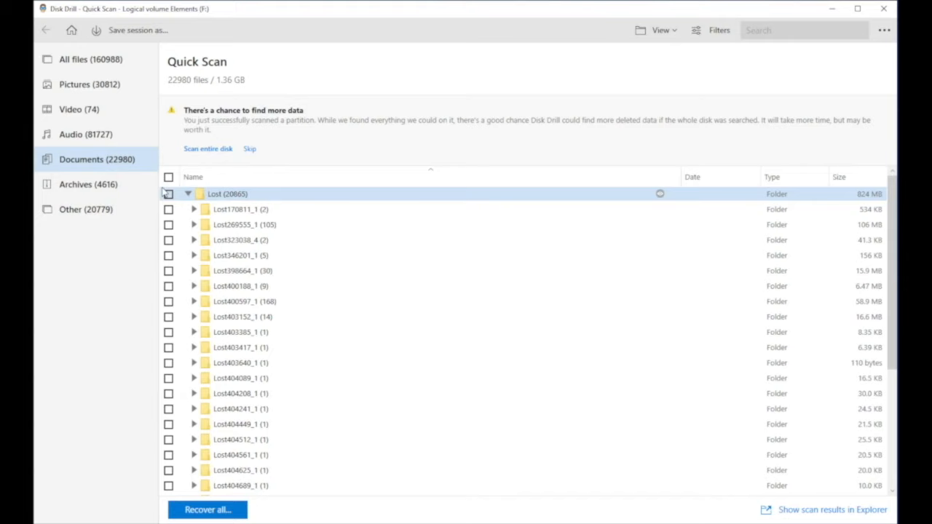
click(194, 209)
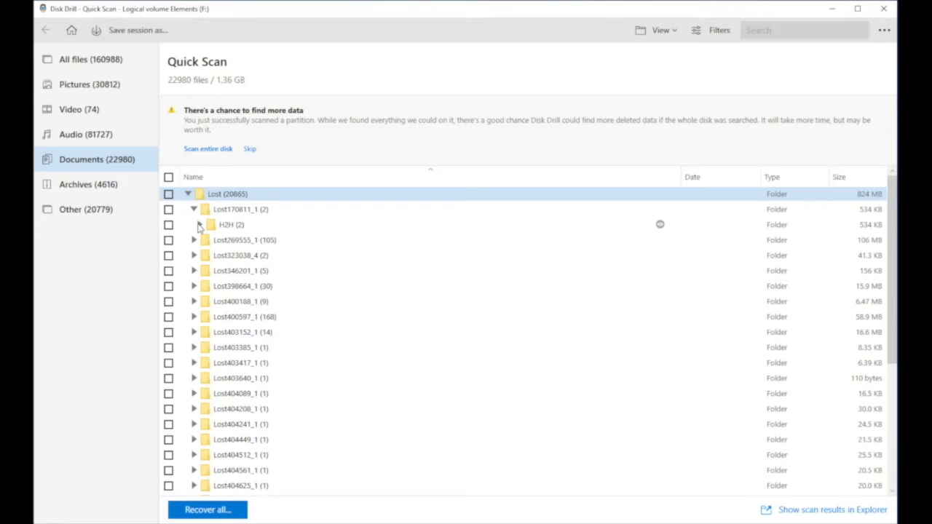
click(199, 225)
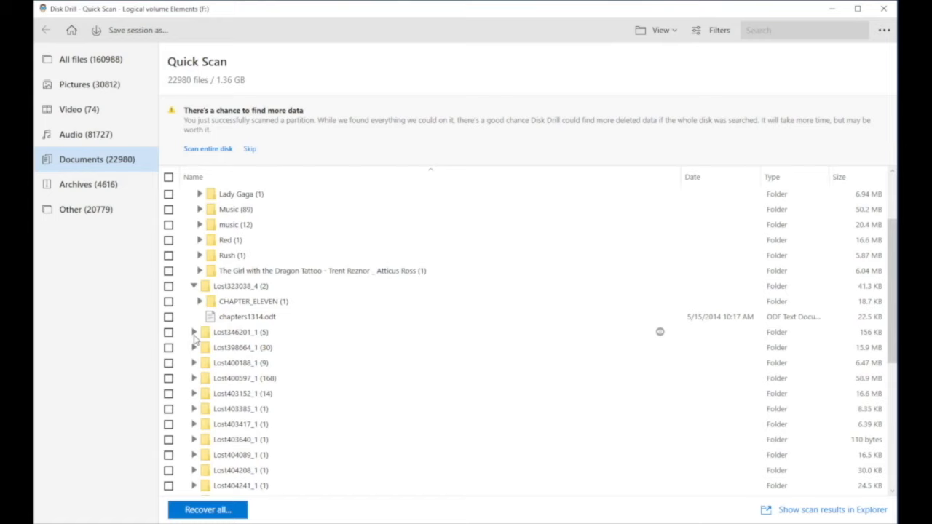
click(193, 332)
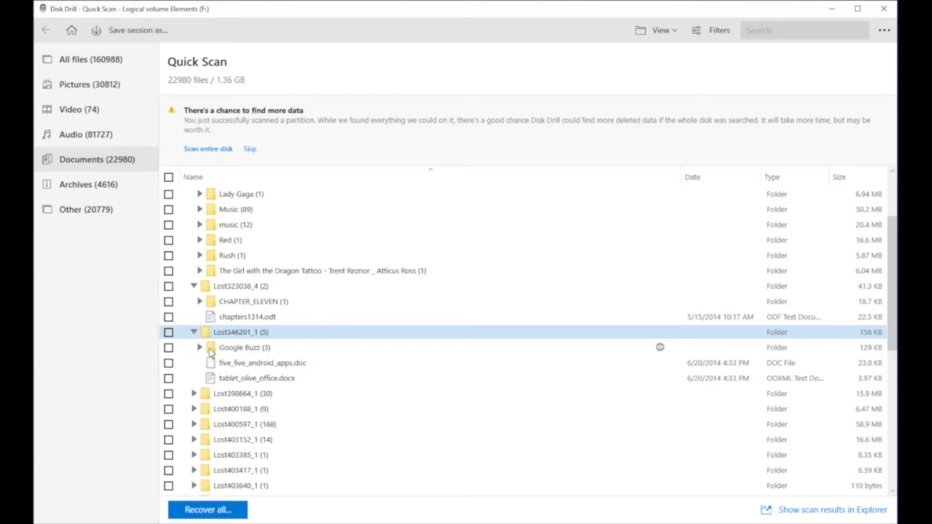
click(168, 363)
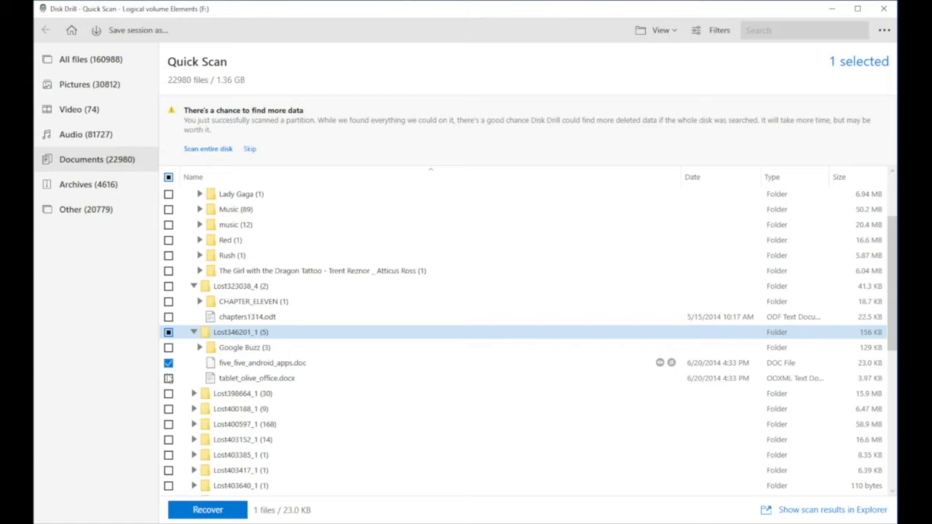
- Tick tablet_olive_office.docx and the long-named .xmp file, bringing the selection to six files
click(168, 378)
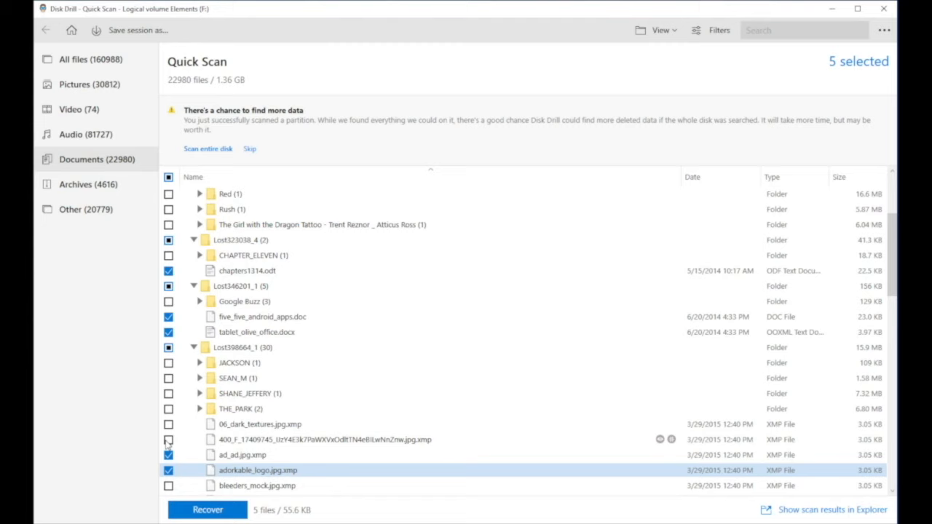
click(168, 439)
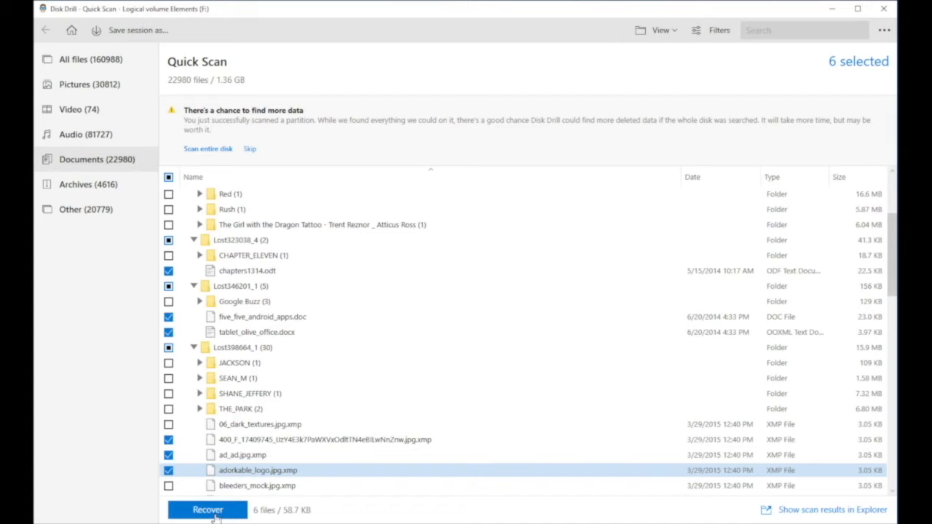
- Recover the six marked files into the Documents folder, then return to the disk list
click(207, 510)
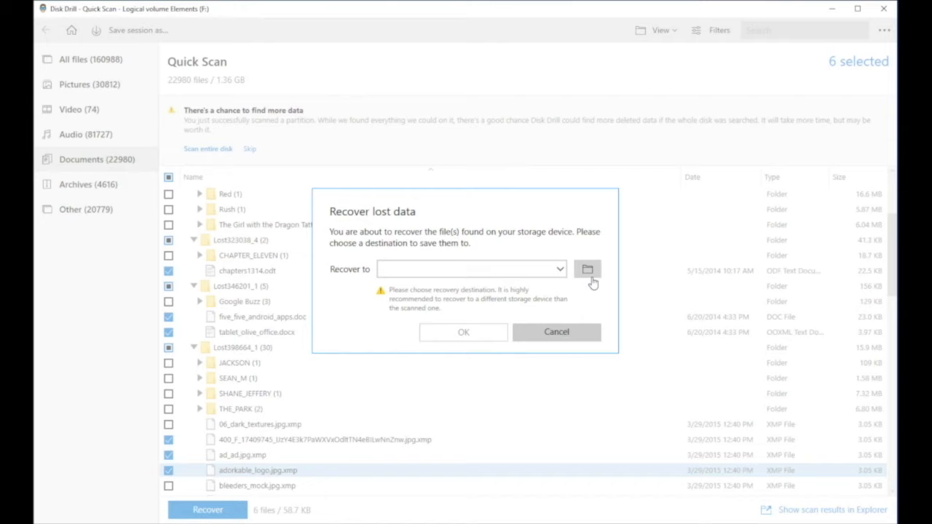
click(588, 269)
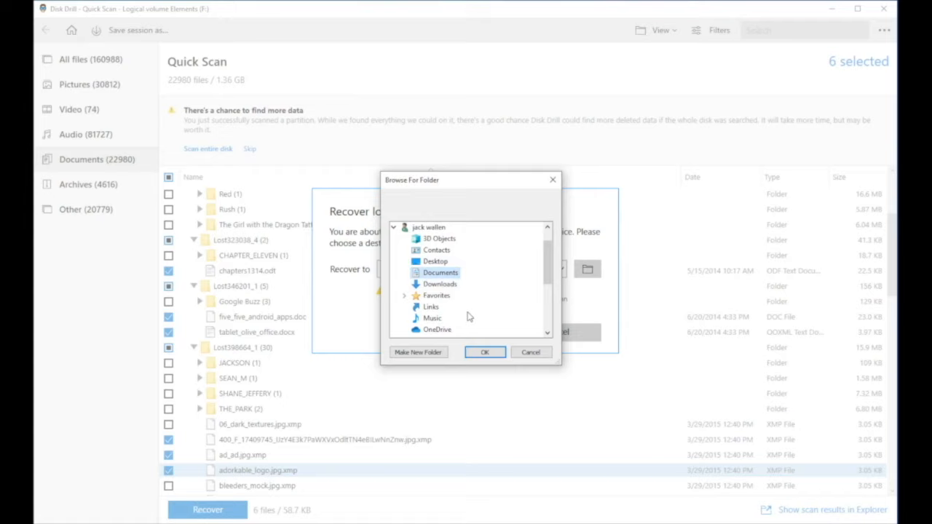
click(485, 353)
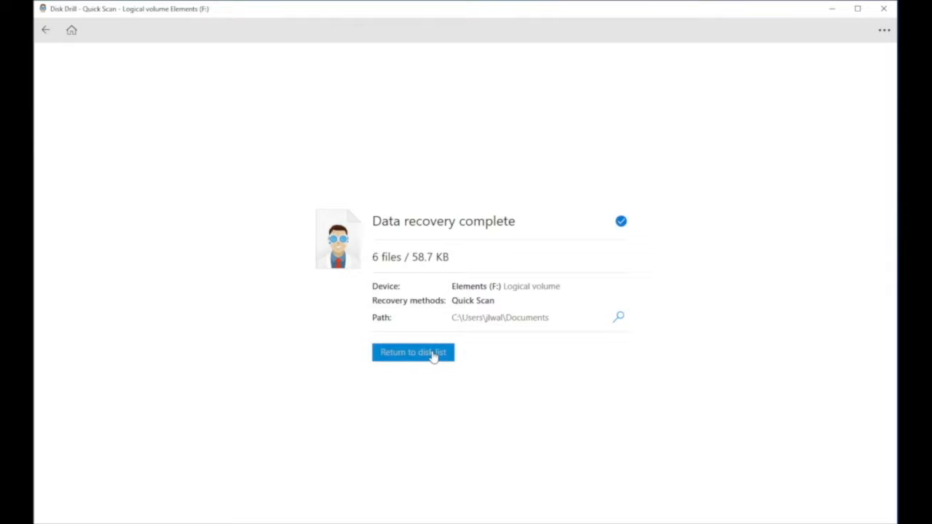
click(413, 351)
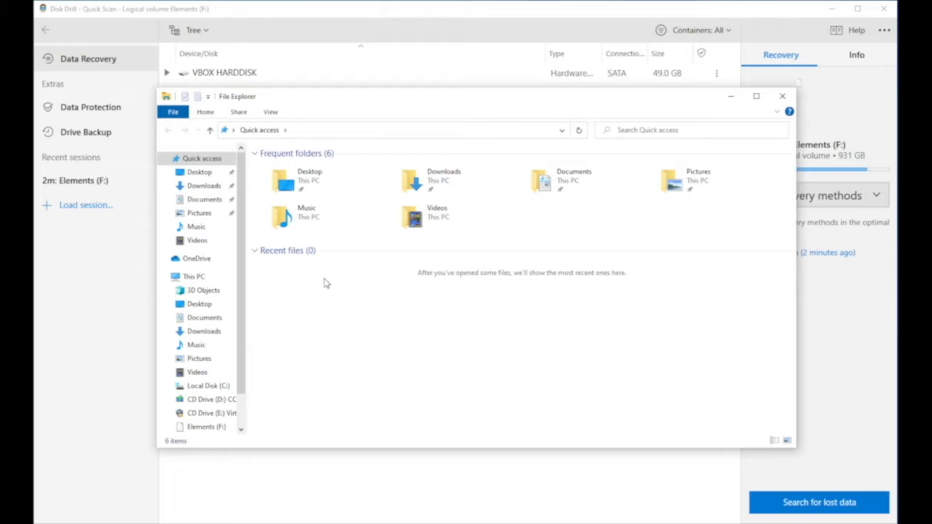